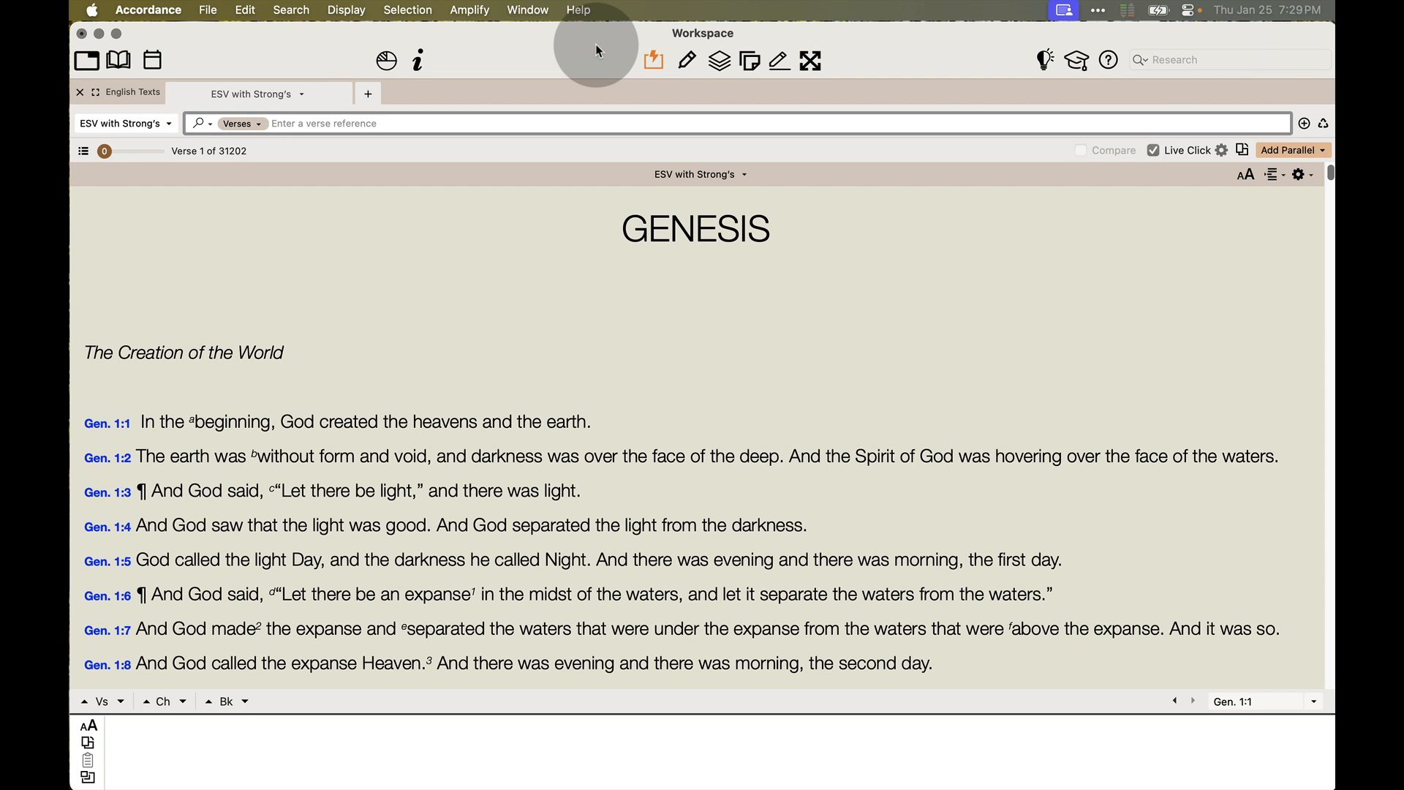
# Step: Search 'spirit [Range Gen-Mal]' in ESV with Strong's, returning 224 hits in 205 verses
pyautogui.click(358, 123)
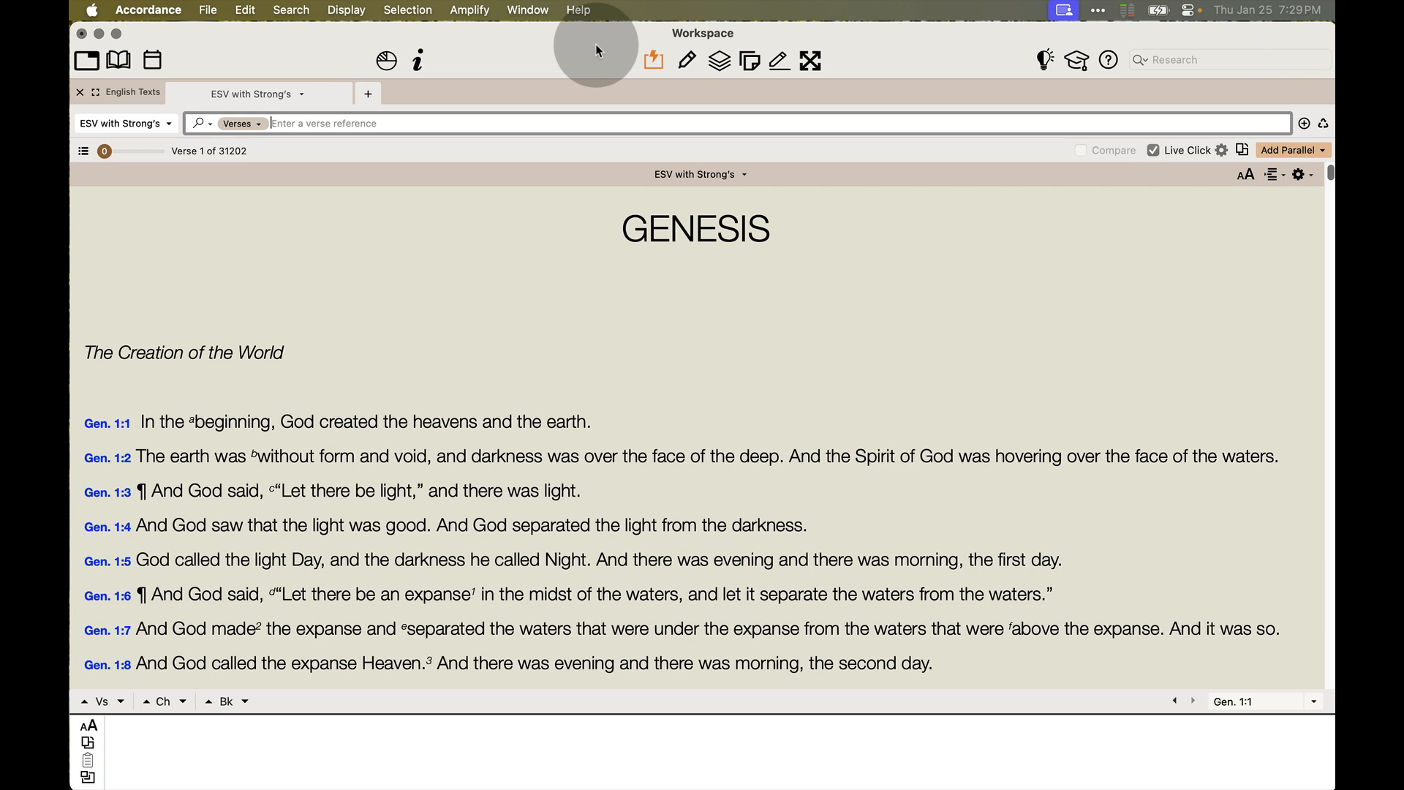
pyautogui.write('spirit [Range')
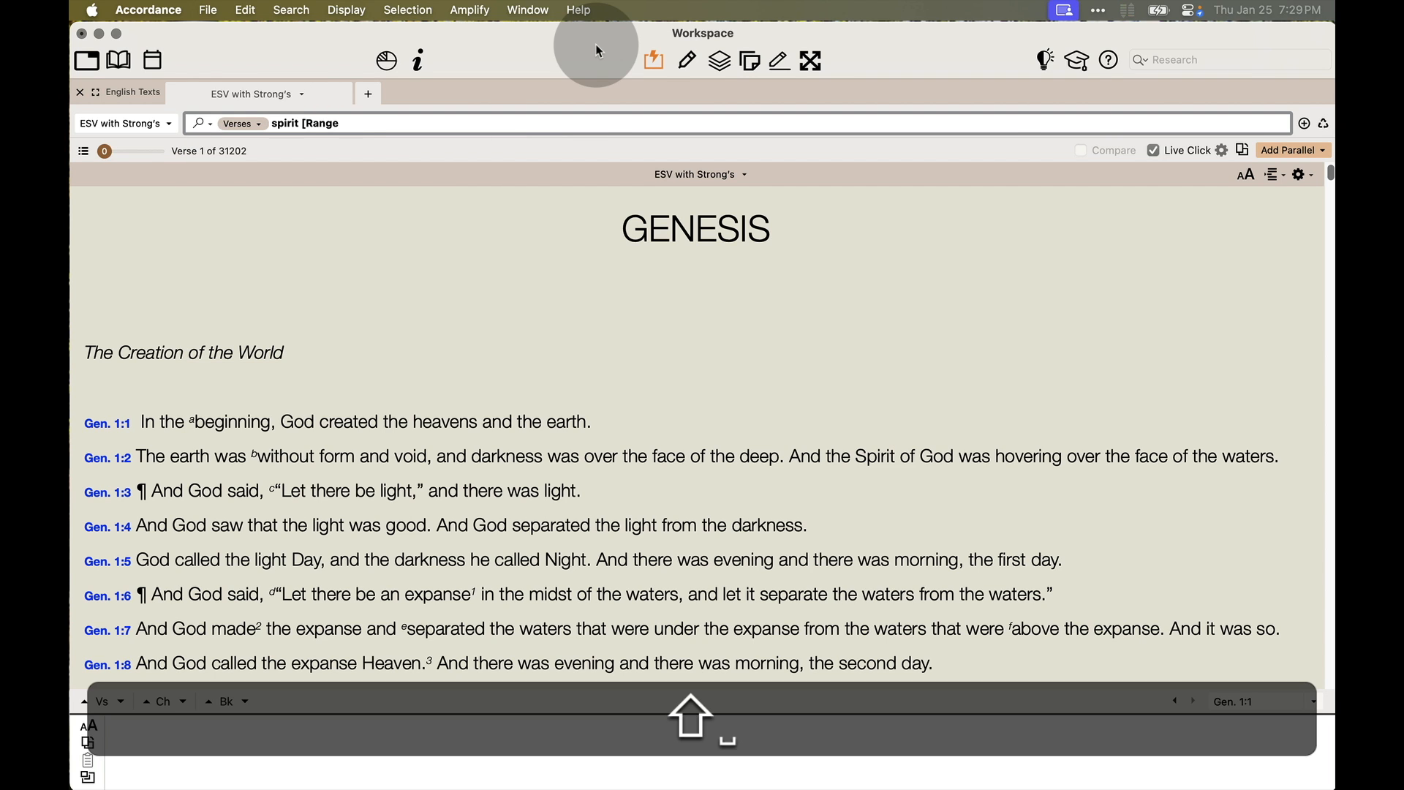
pyautogui.write('Gen-Mal')
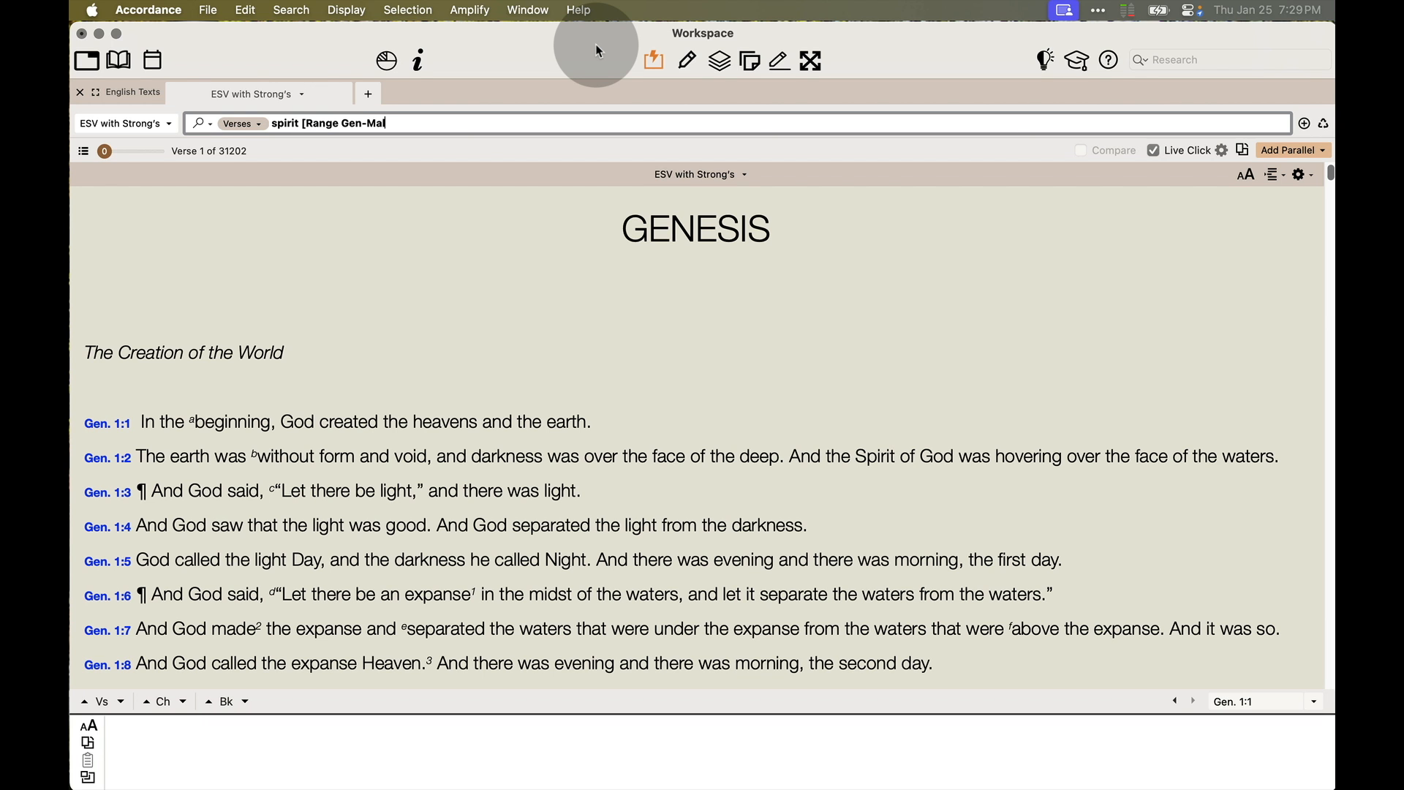
pyautogui.write('l')
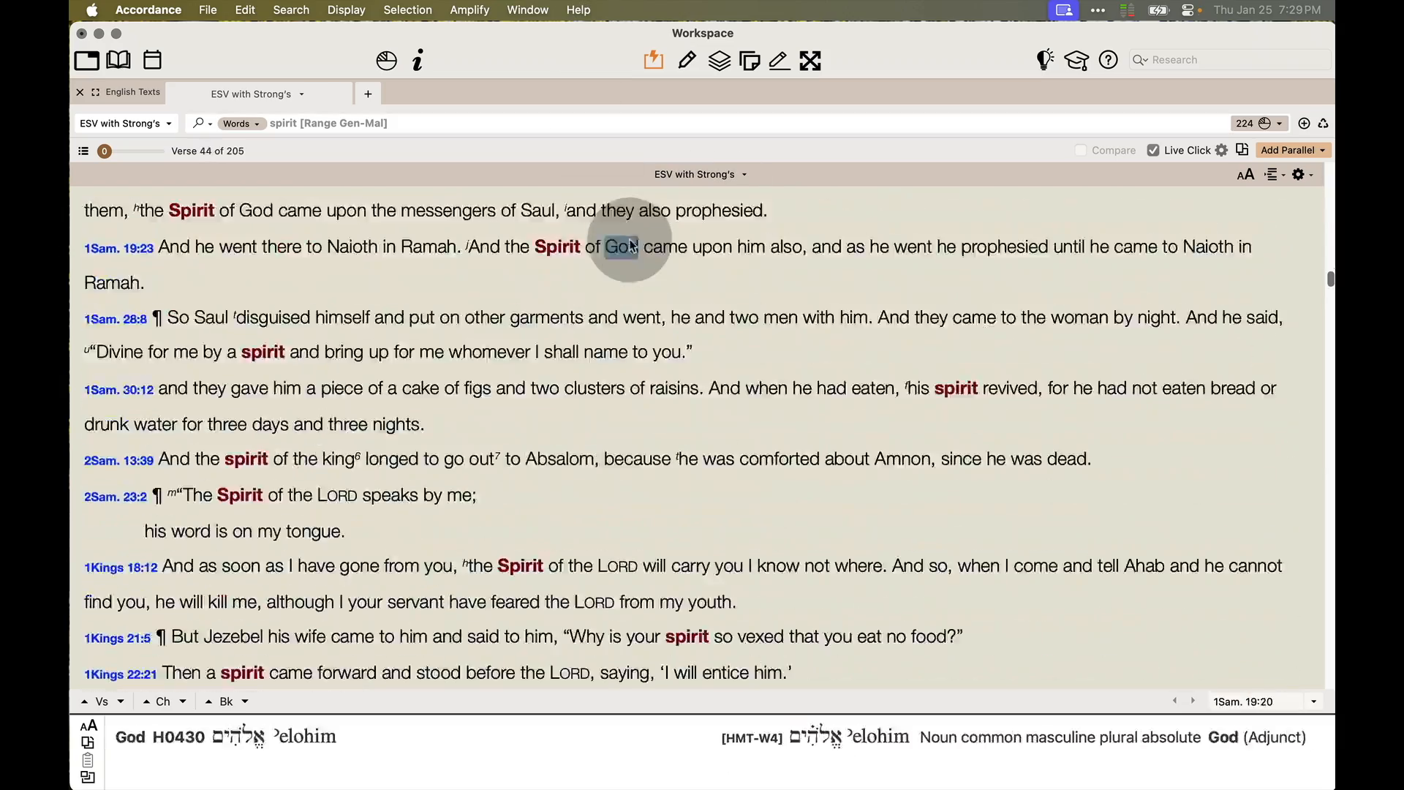
pyautogui.scroll(-3)
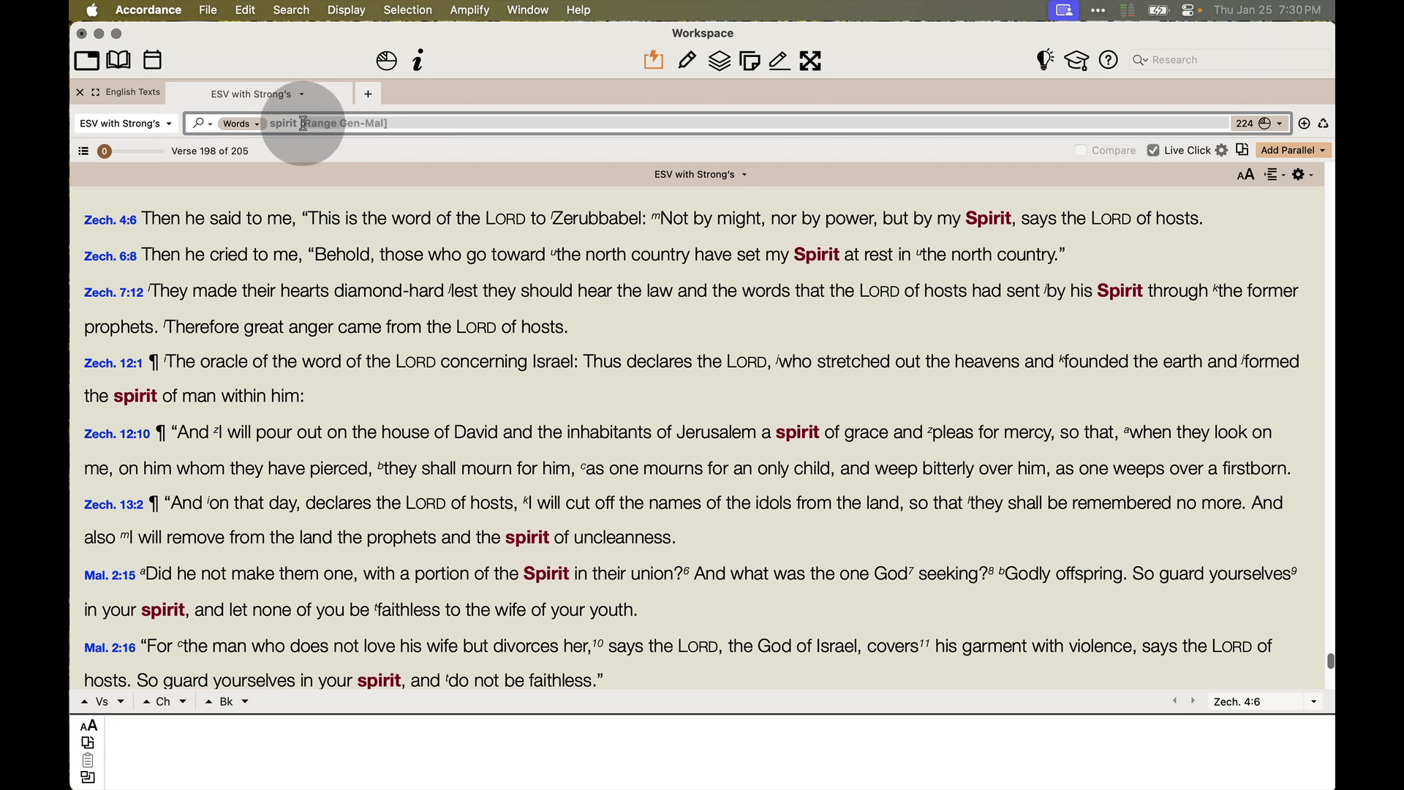
# Step: Replace the inline range with a Range condition set to New Testament, giving 344 hits in 310 verses
pyautogui.write('[')
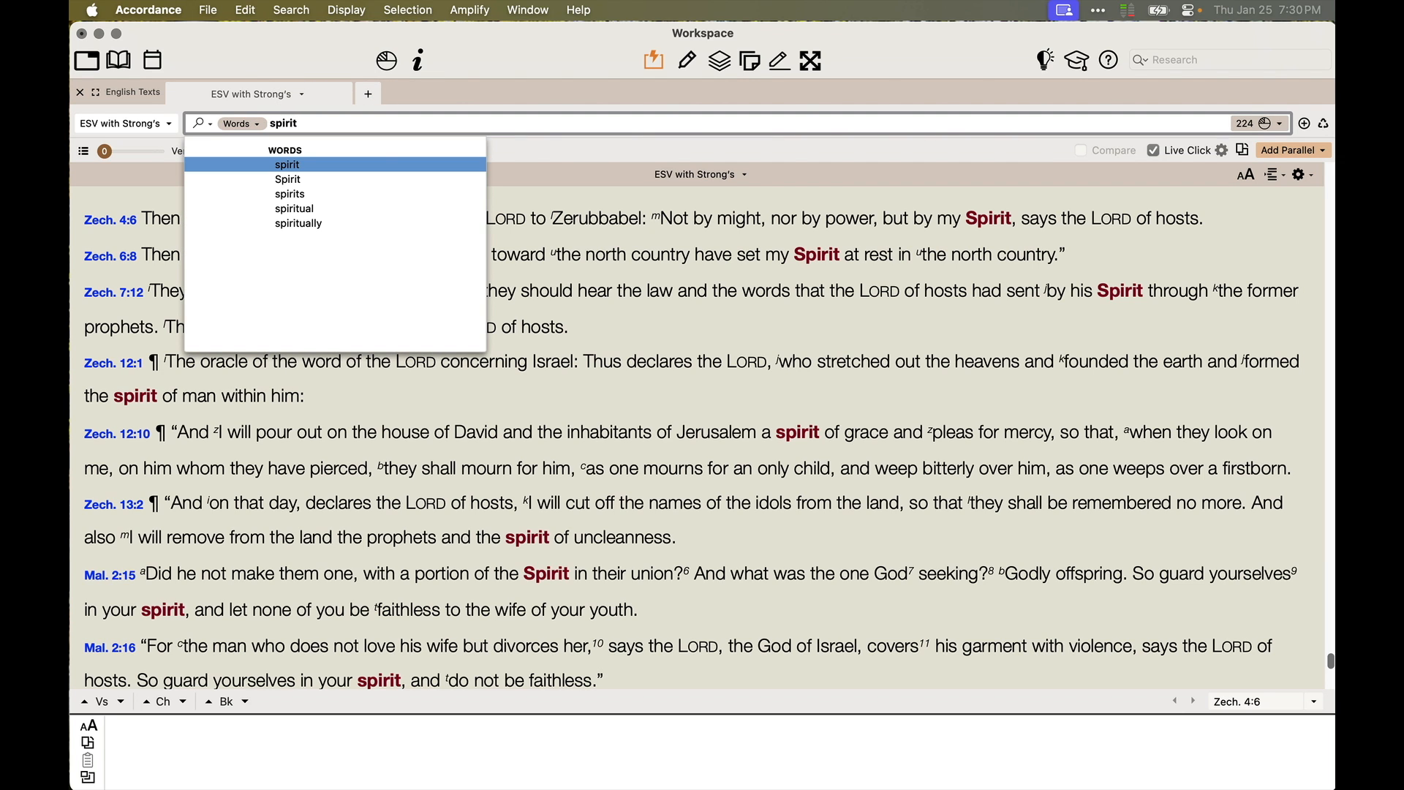
pyautogui.moveTo(1188, 153)
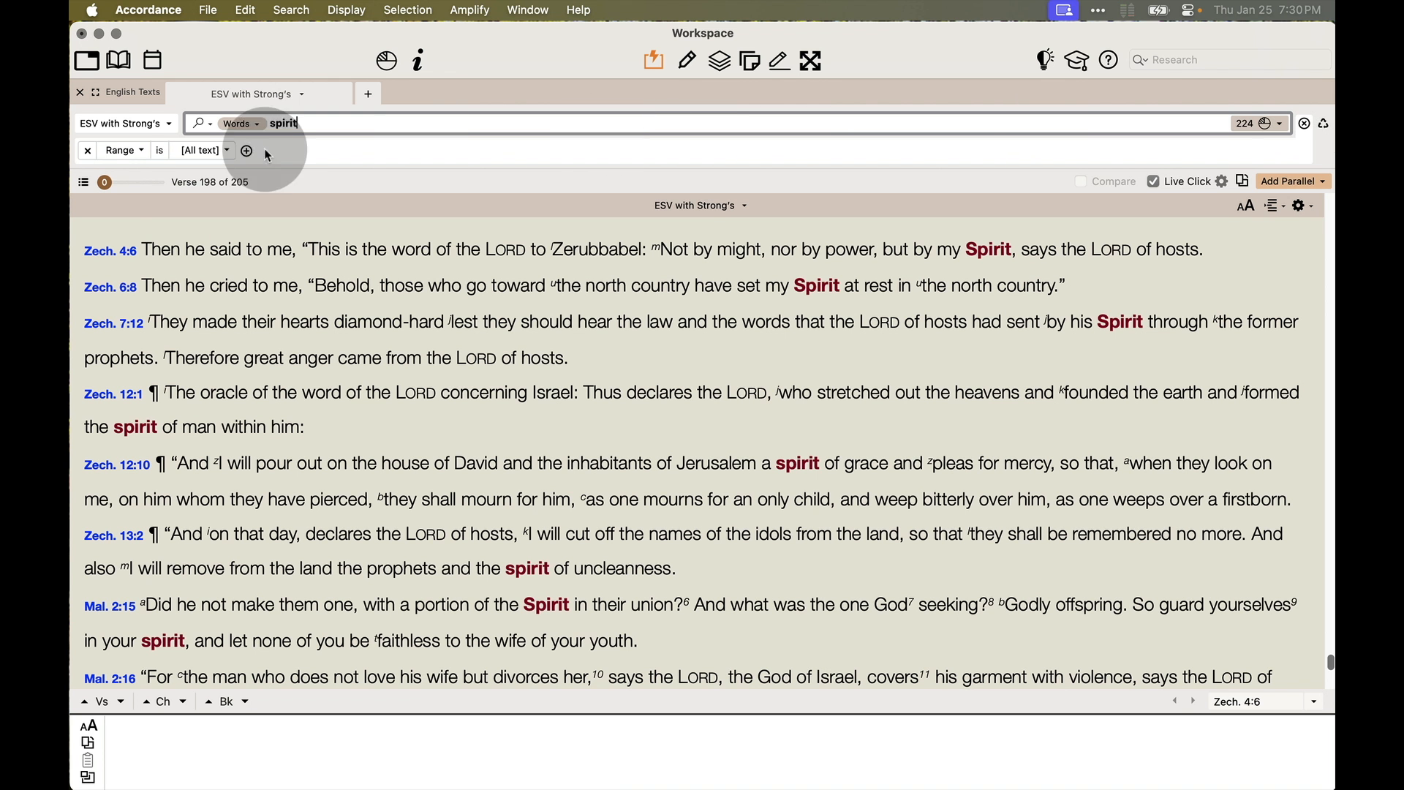
pyautogui.click(123, 149)
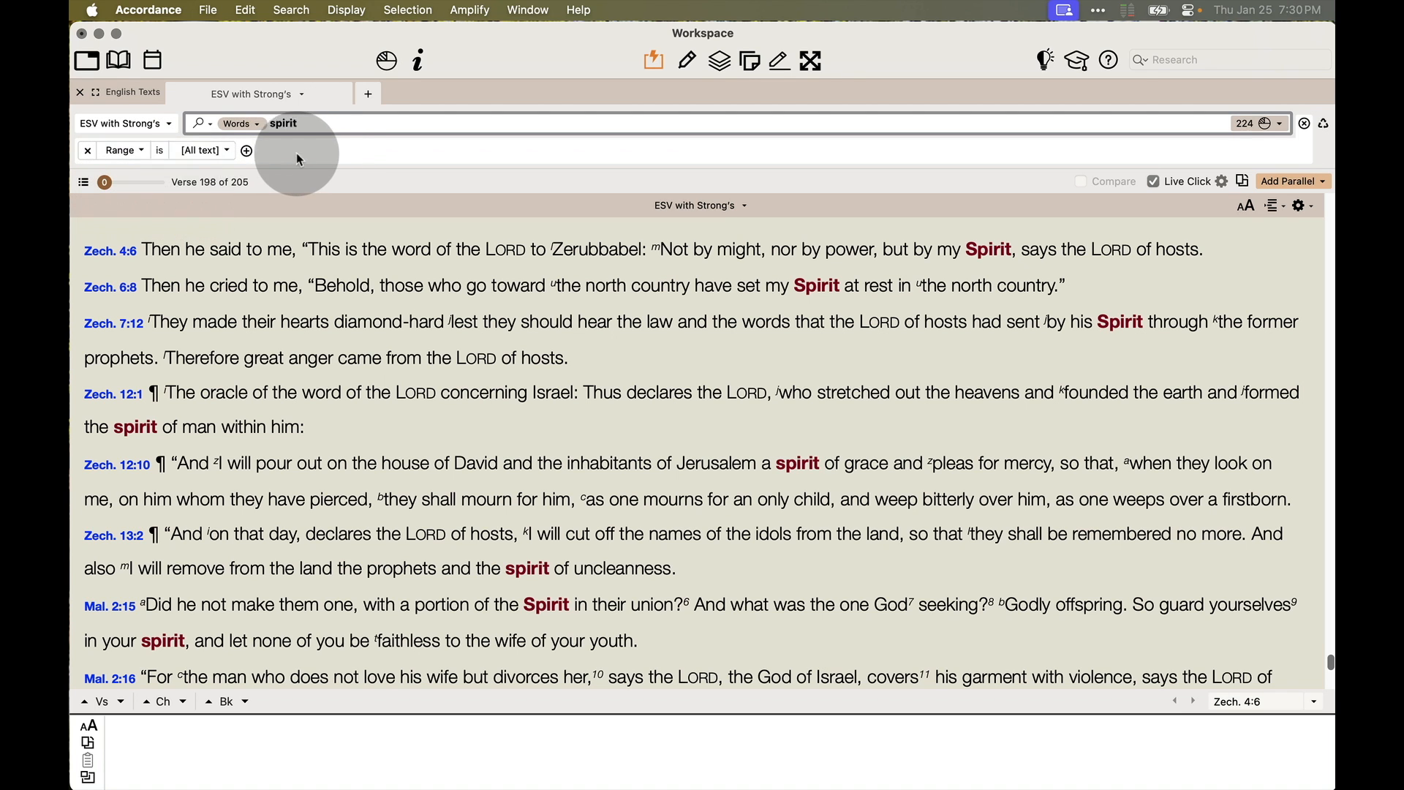
pyautogui.click(200, 149)
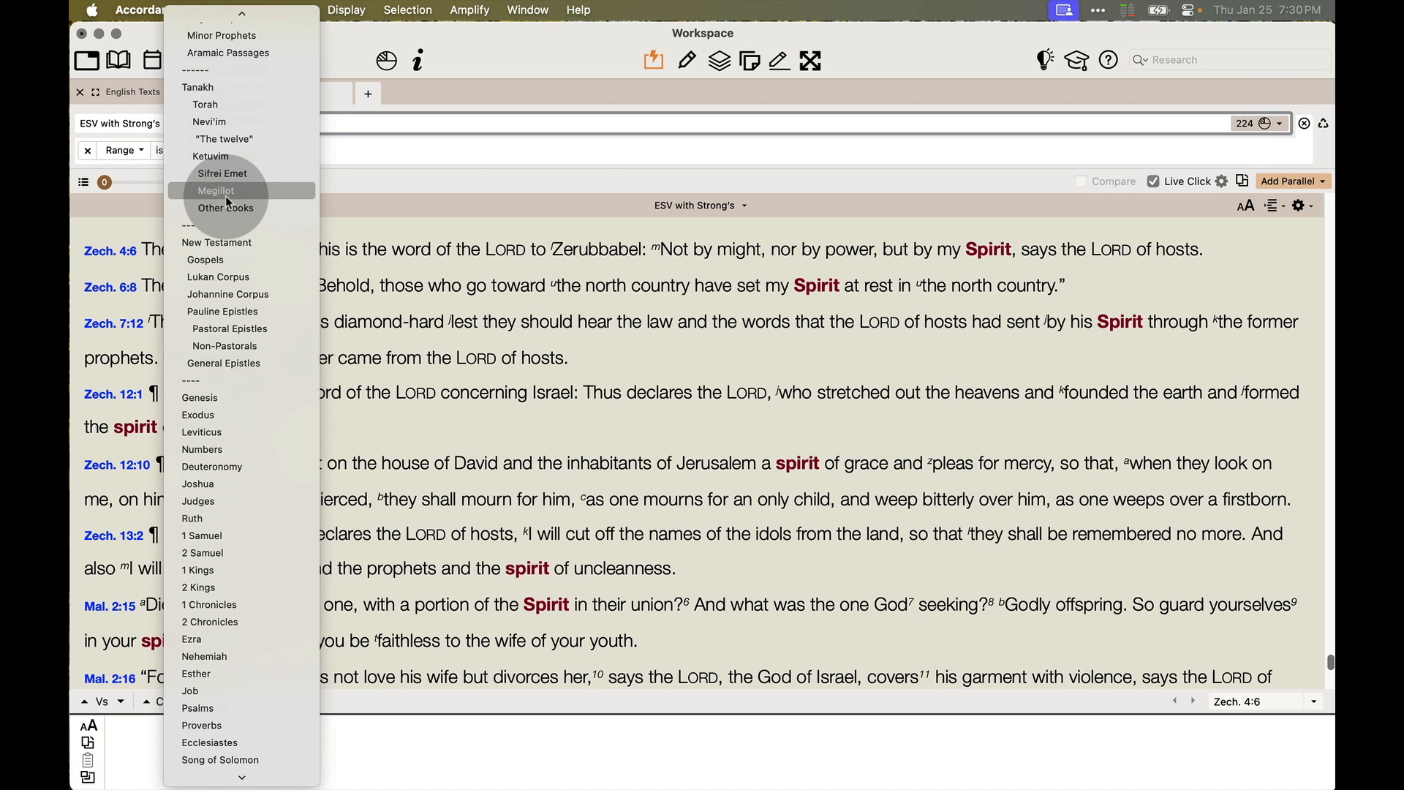
pyautogui.moveTo(217, 241)
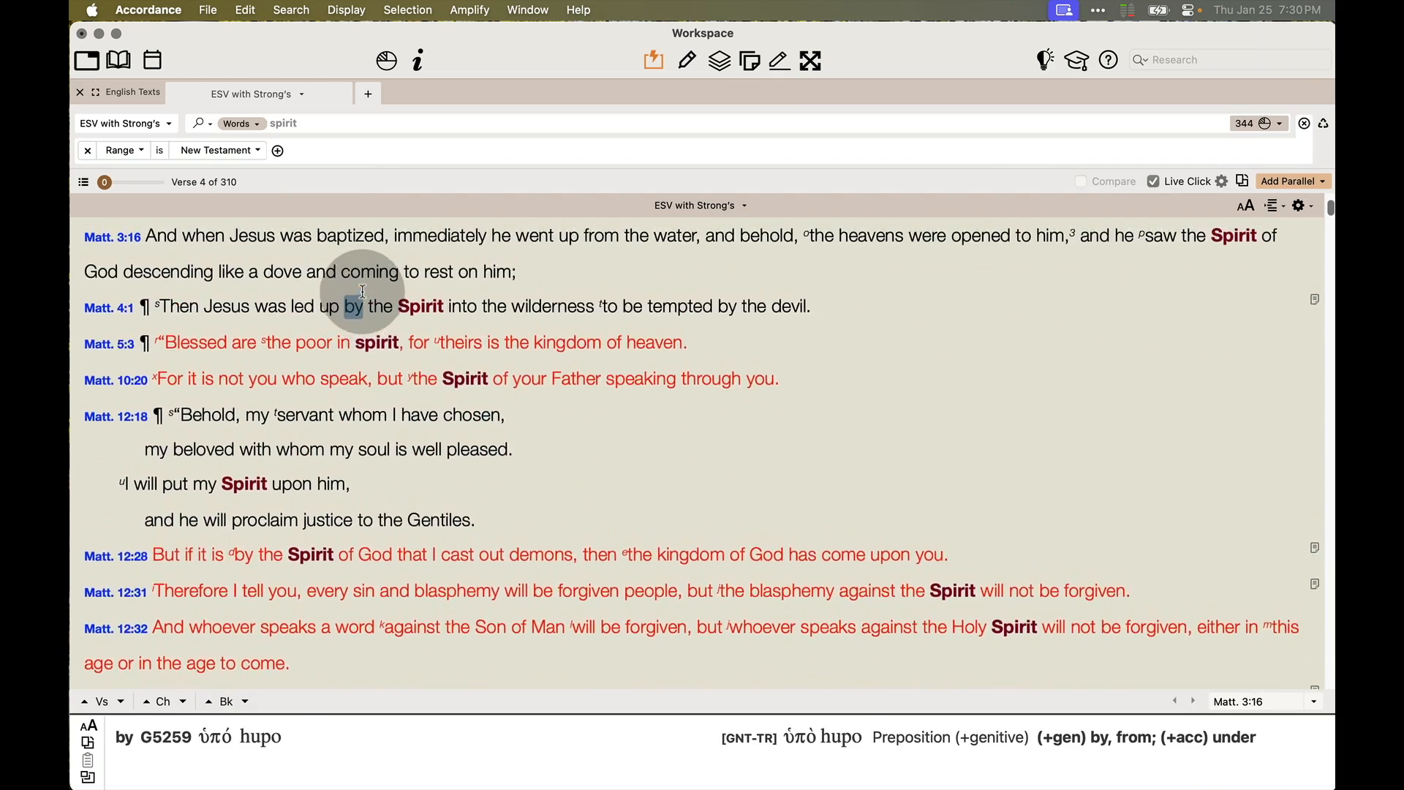
pyautogui.scroll(-3)
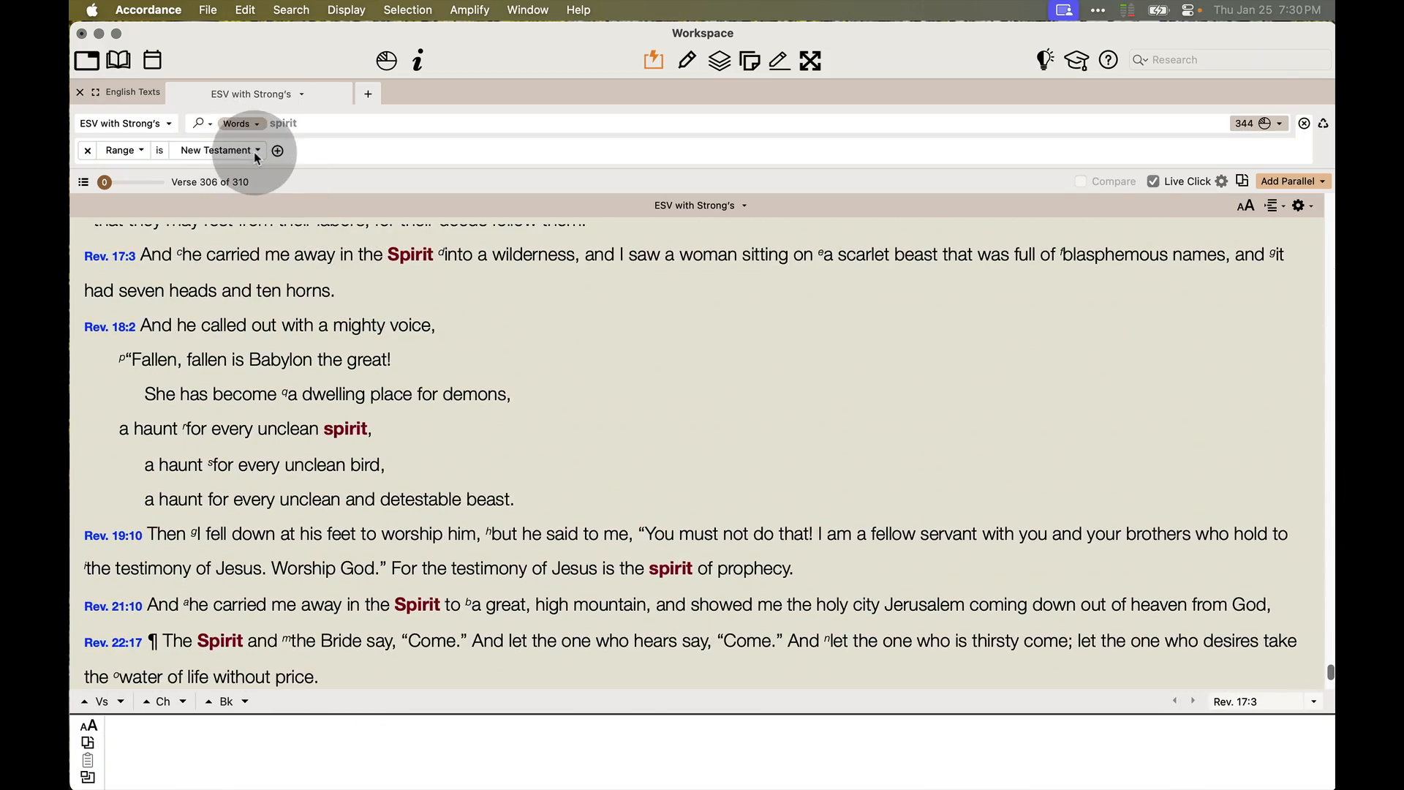
pyautogui.click(216, 149)
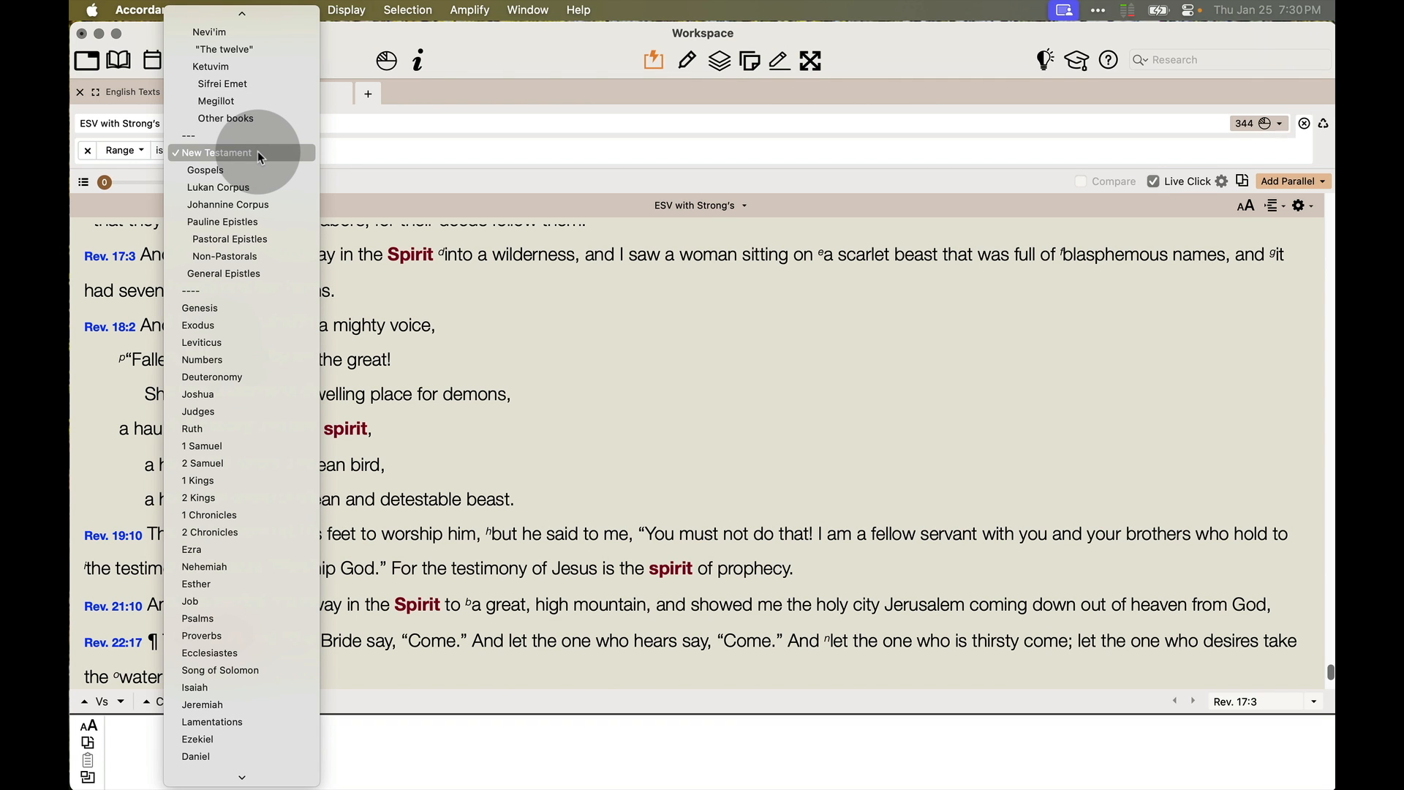
pyautogui.scroll(-3)
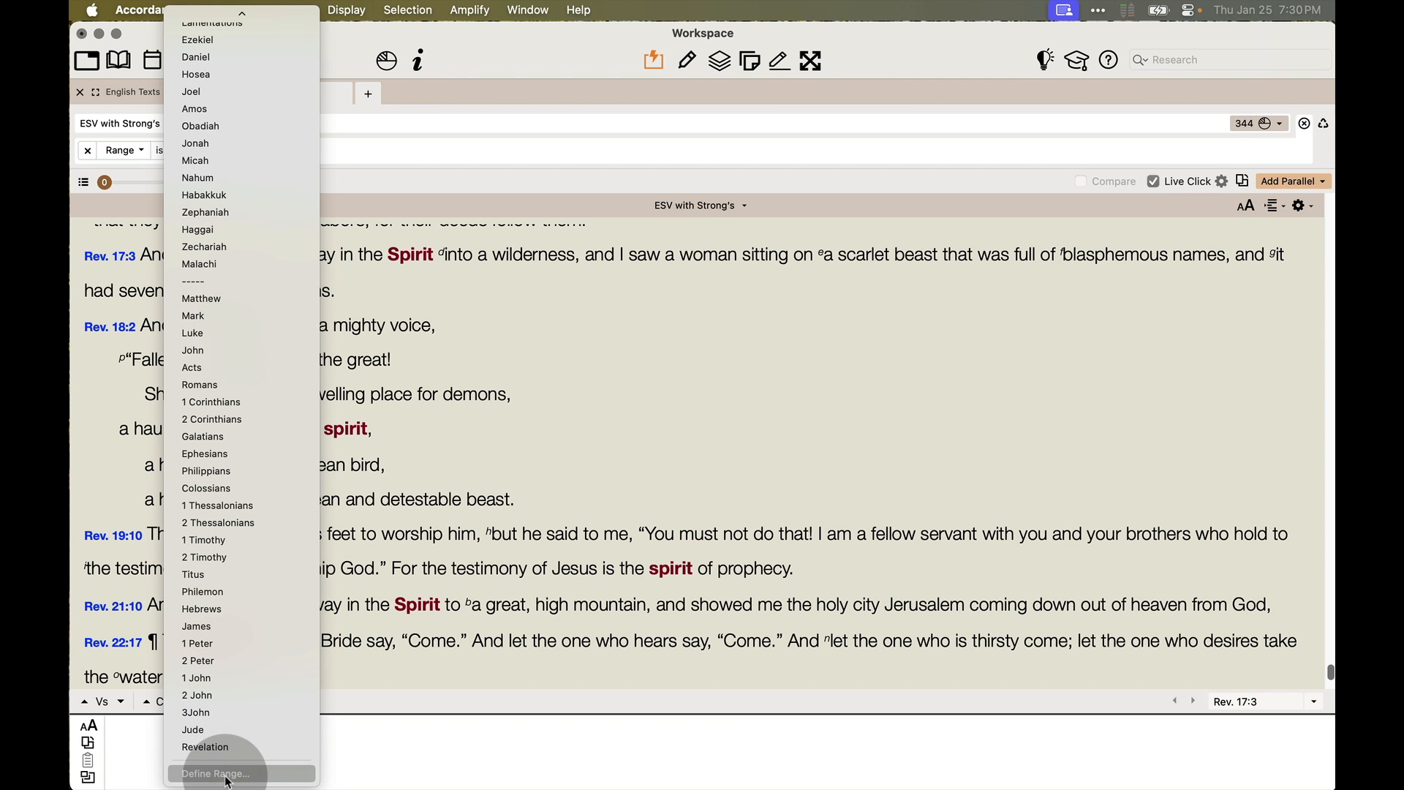
pyautogui.click(215, 772)
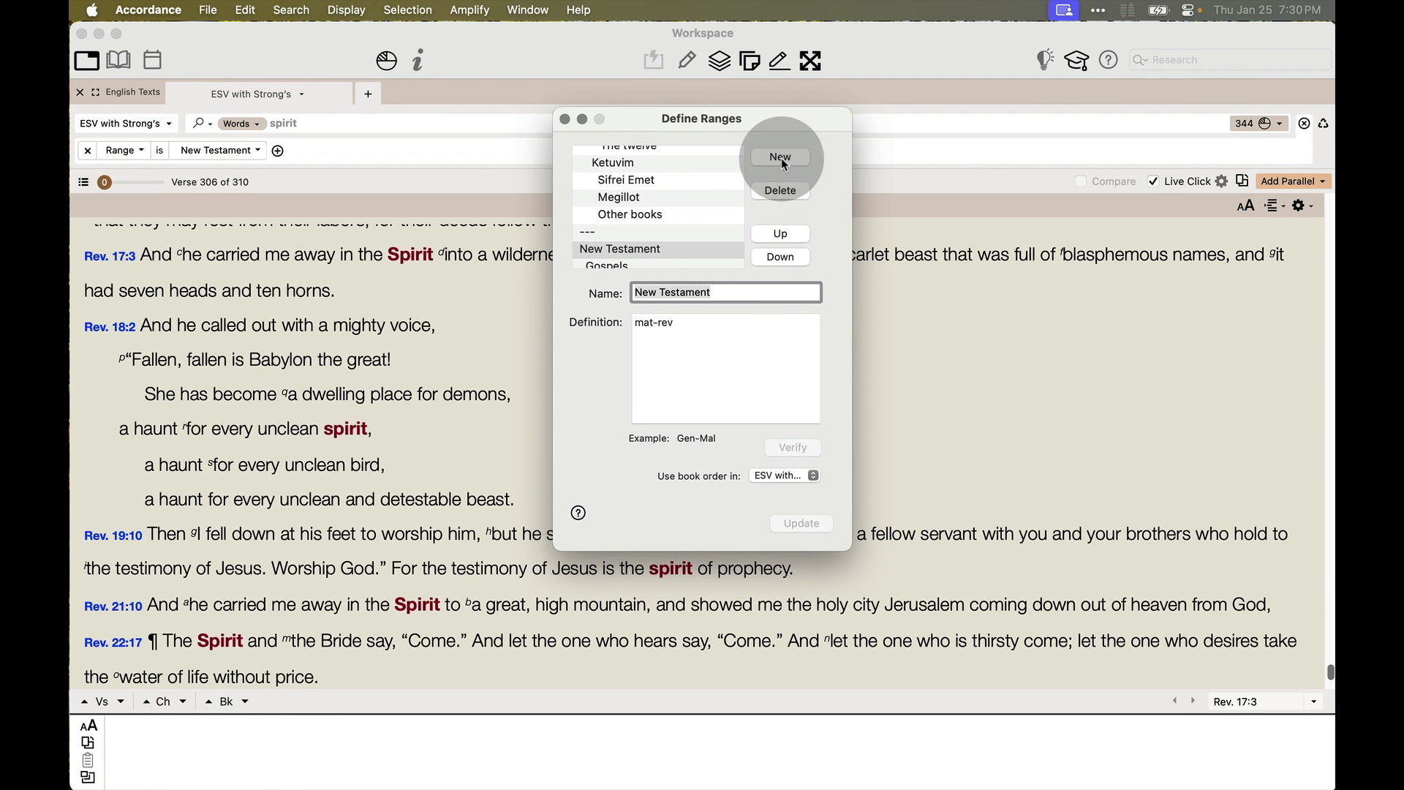
pyautogui.moveTo(779, 156)
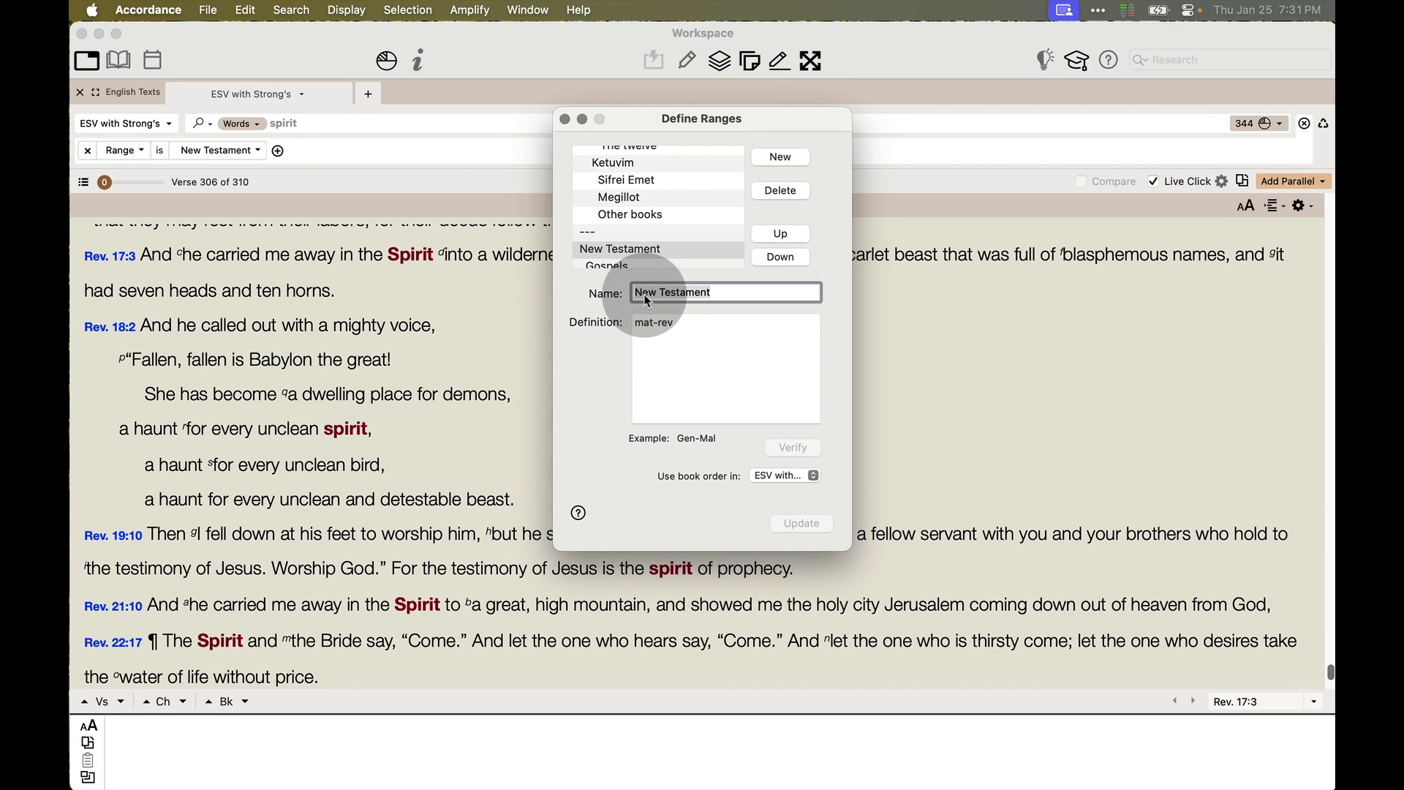
pyautogui.moveTo(652, 332)
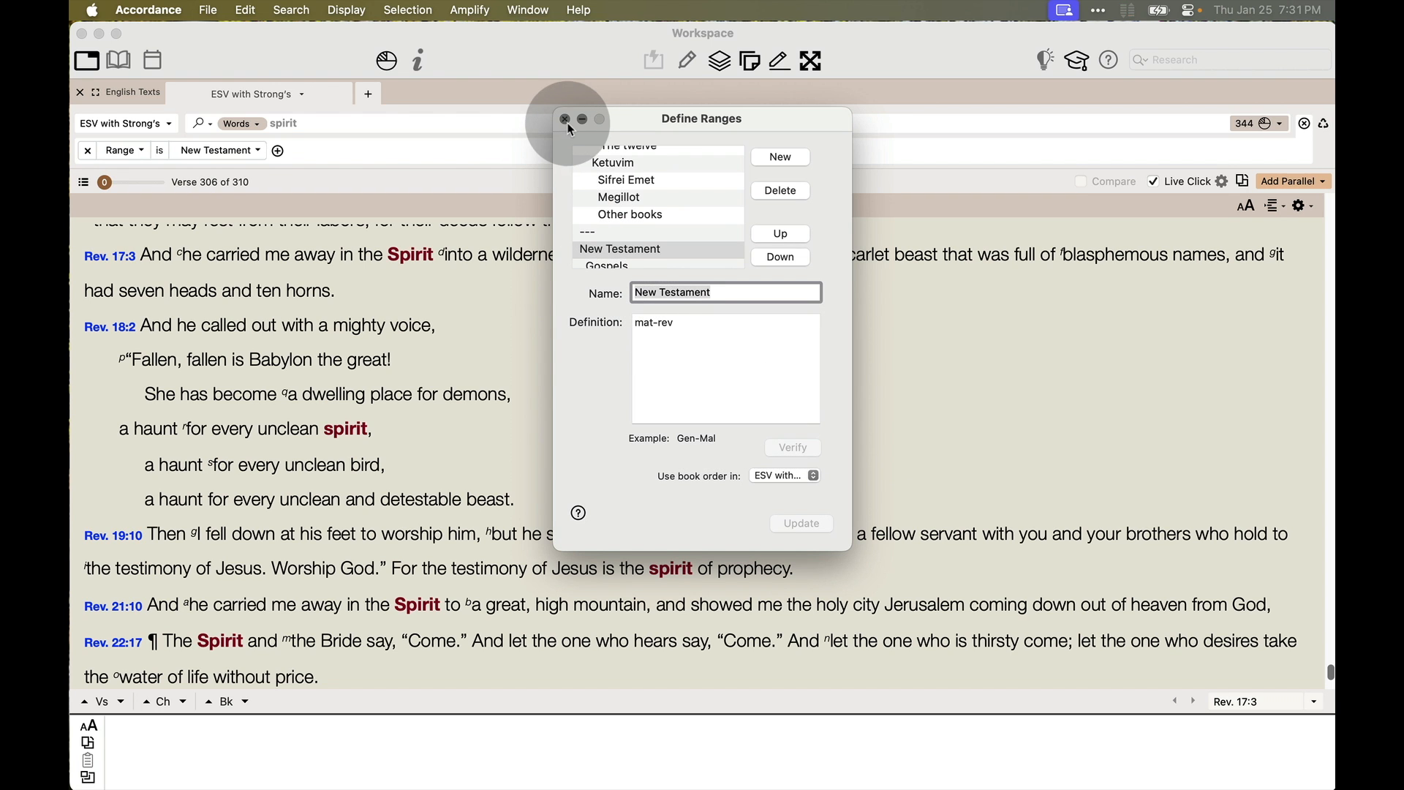
pyautogui.click(565, 118)
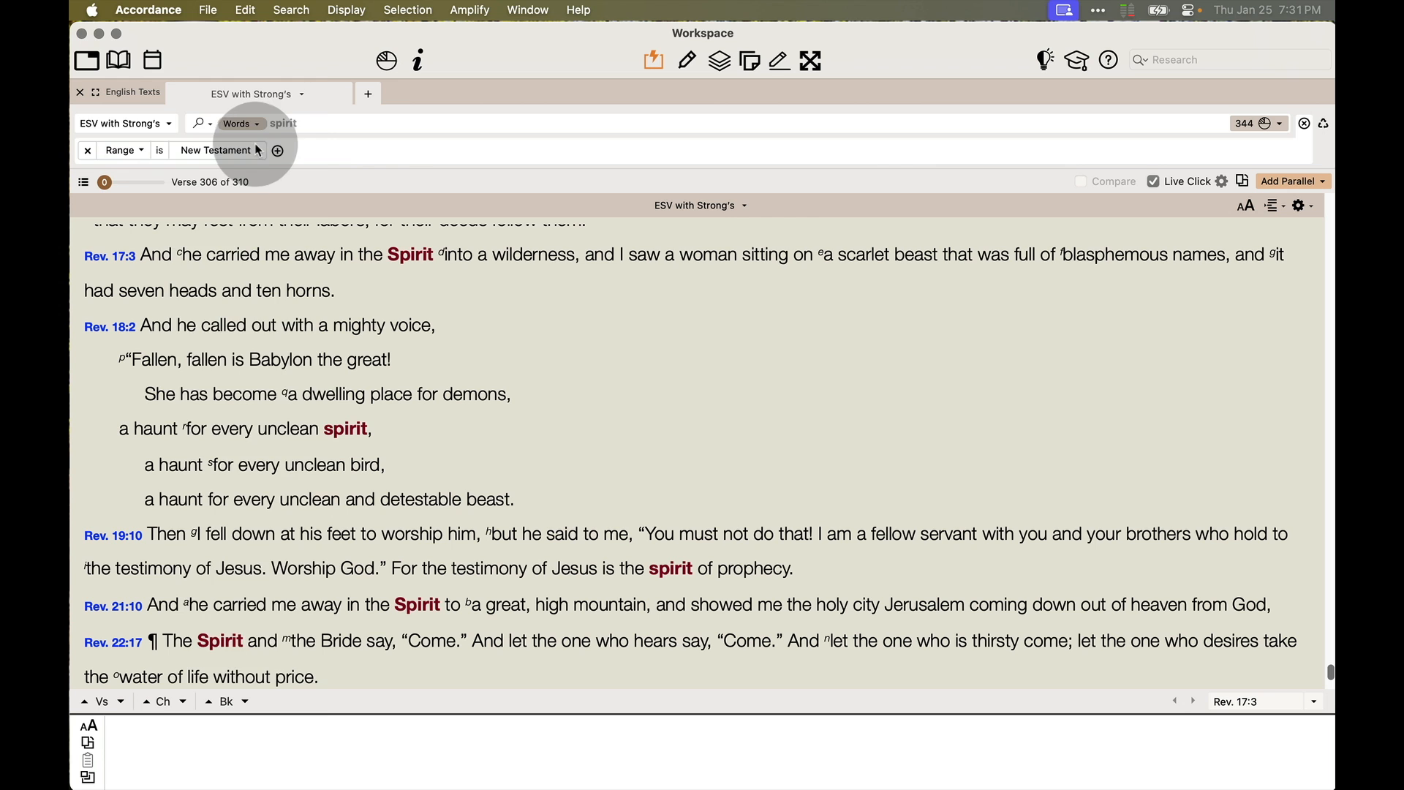
# Step: Add a Web Browser pane at accordancefiles1.com/exchange showing the Highlights page with Search Ranges files
pyautogui.click(215, 149)
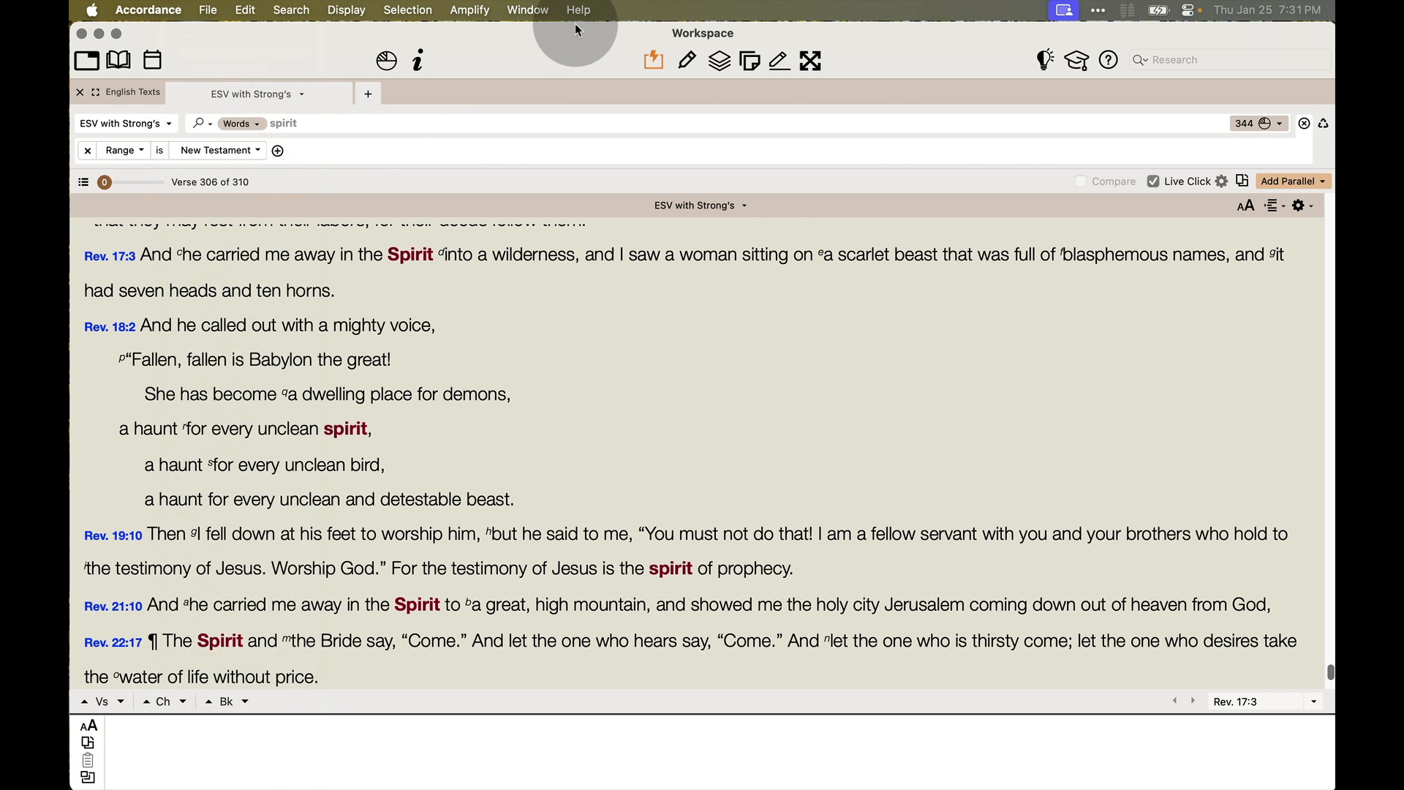
pyautogui.click(579, 10)
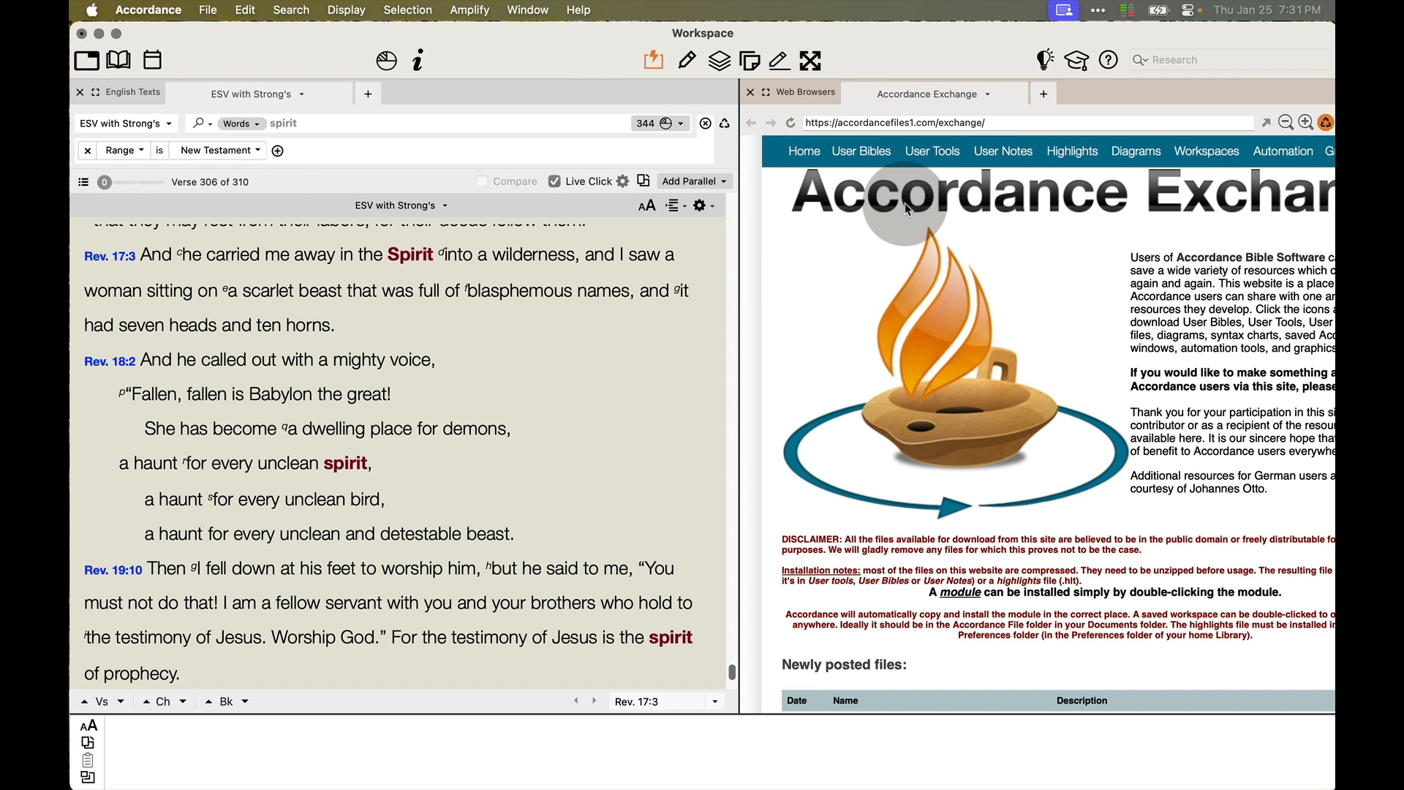
pyautogui.click(1070, 151)
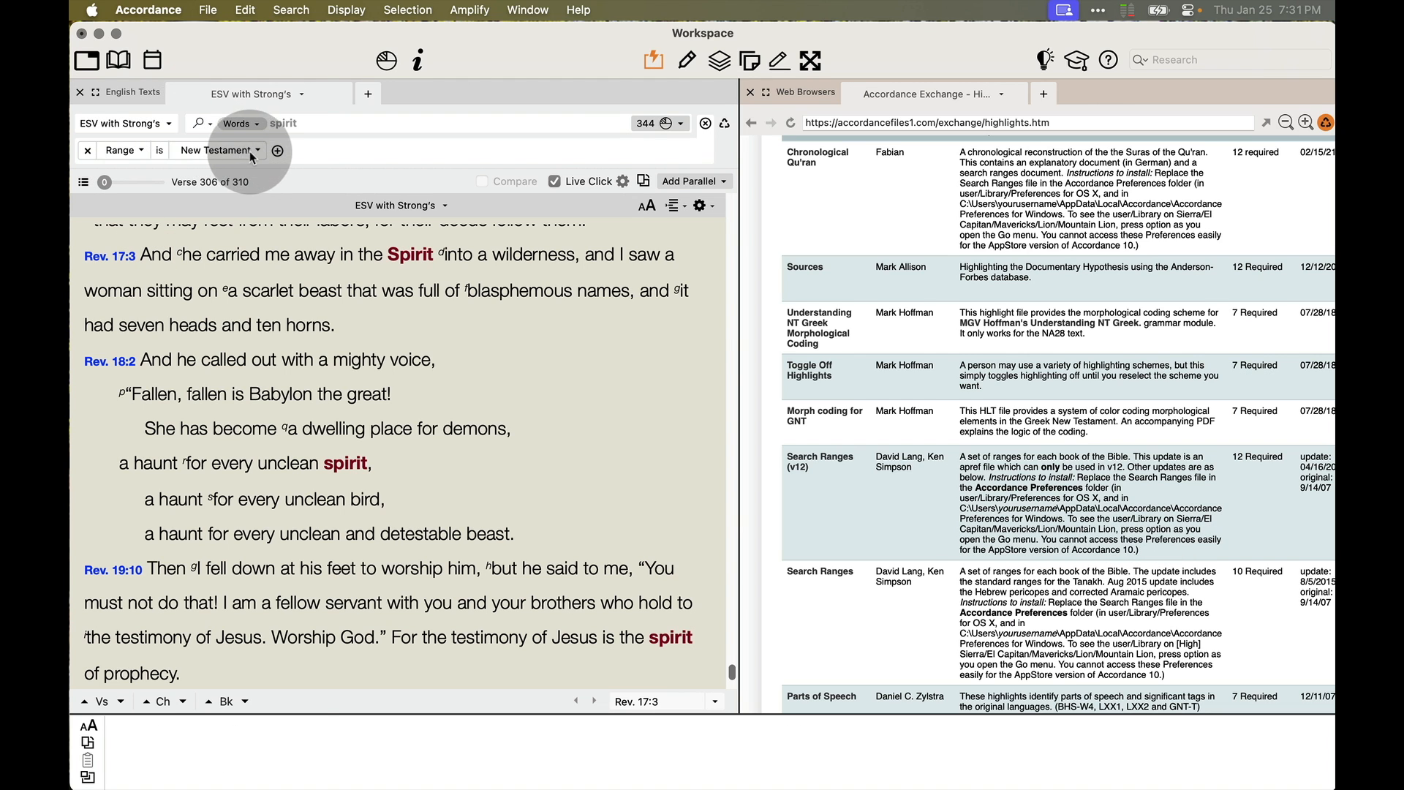
pyautogui.click(218, 149)
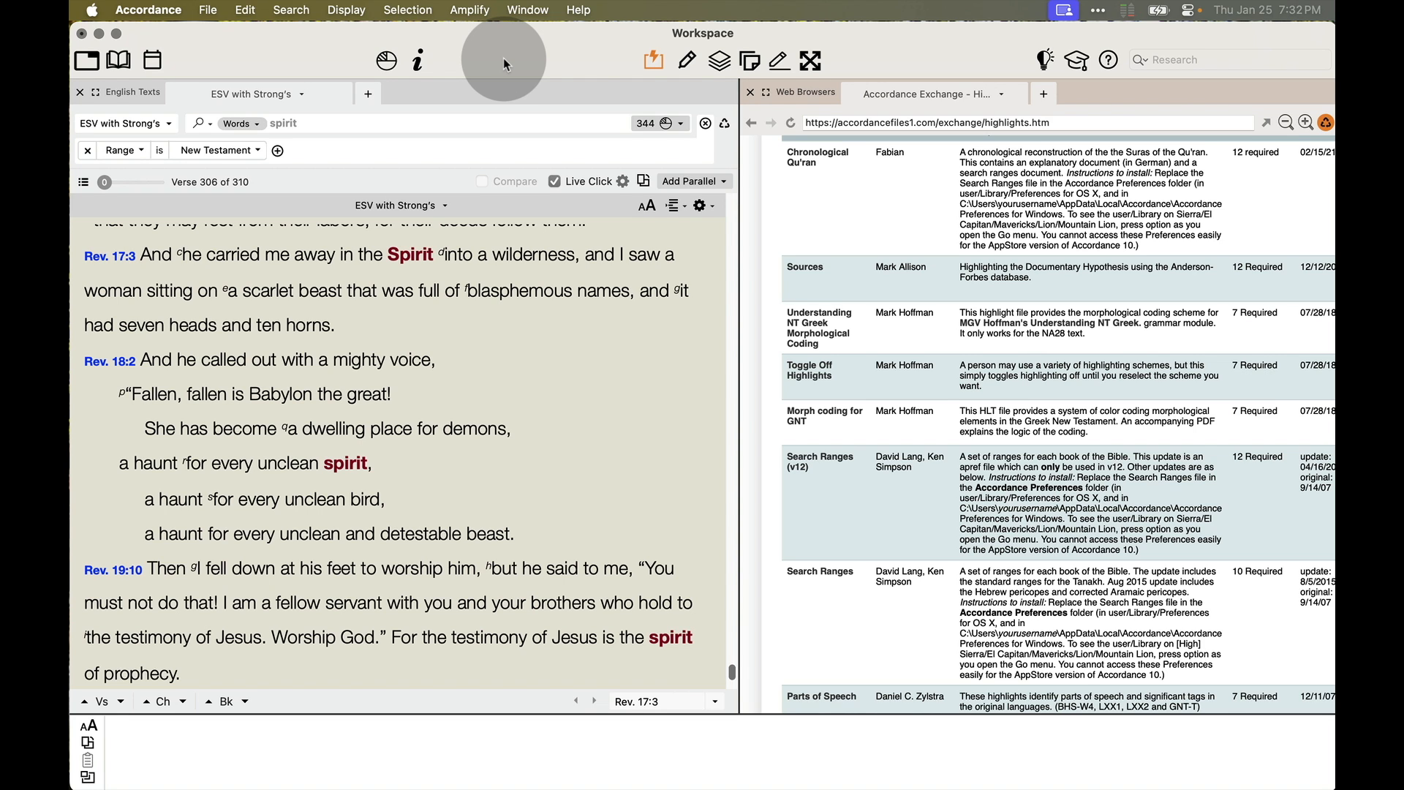
pyautogui.click(122, 149)
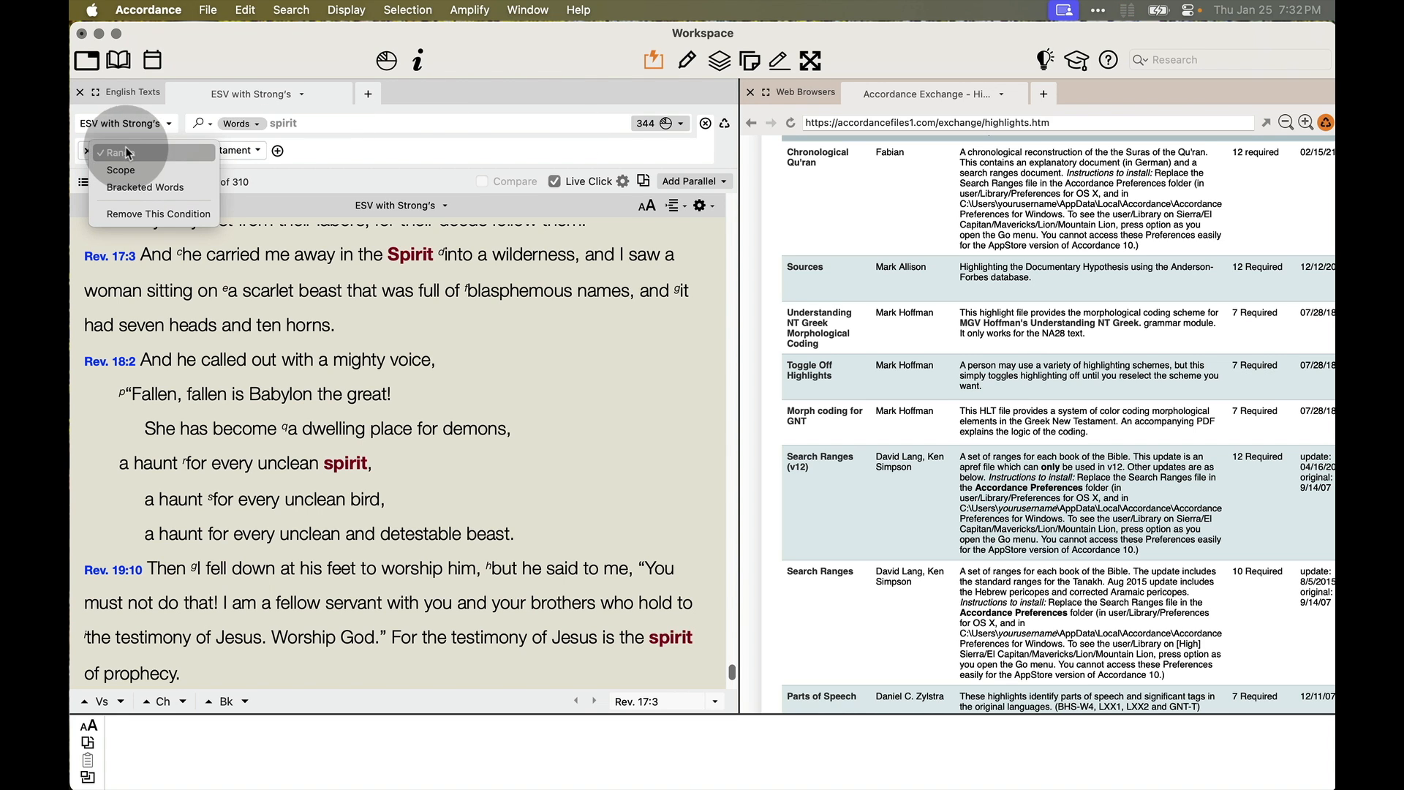
pyautogui.click(118, 151)
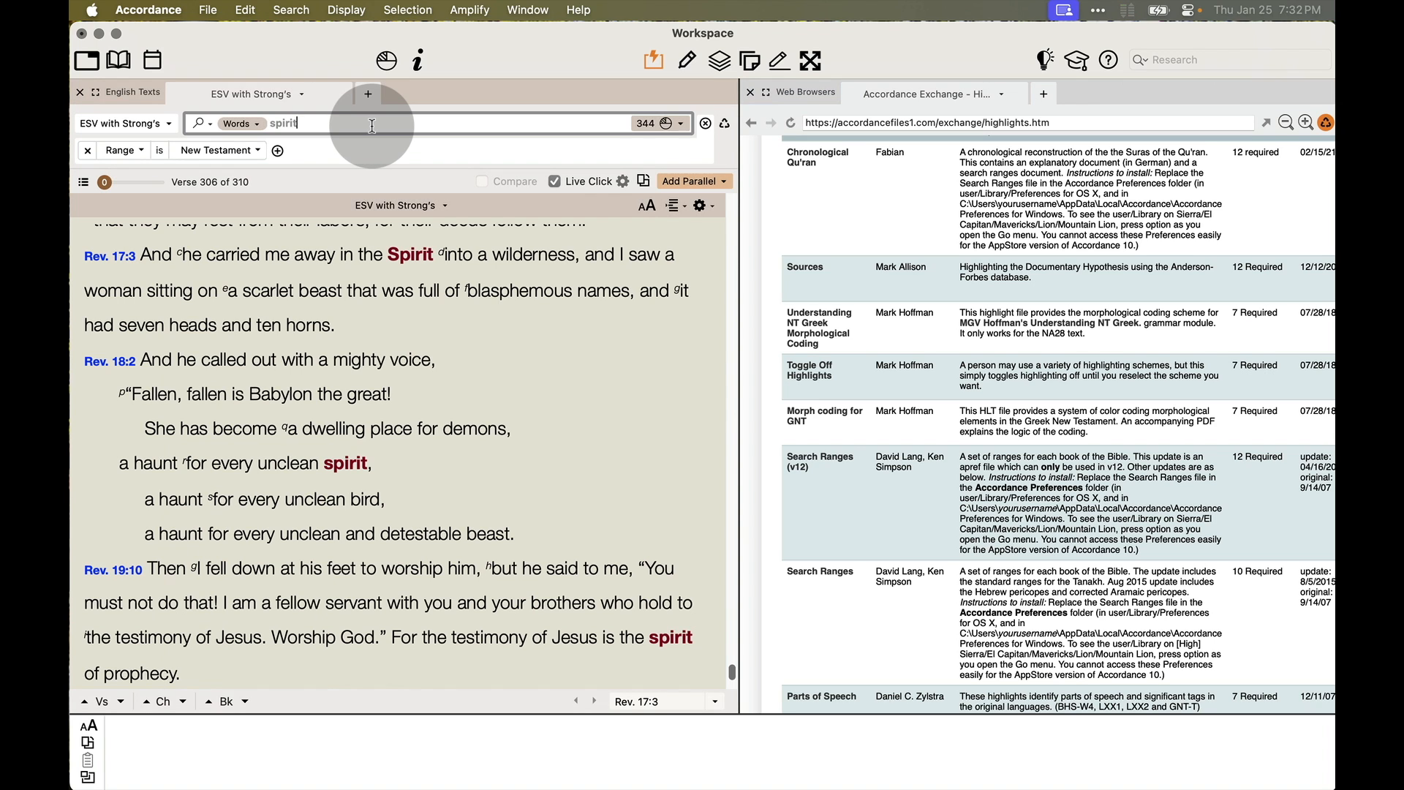
# Step: Rerun 'spirit' with inline [Range Gen-Mal], returning 224 hits from Genesis 1:2
pyautogui.write('[Range')
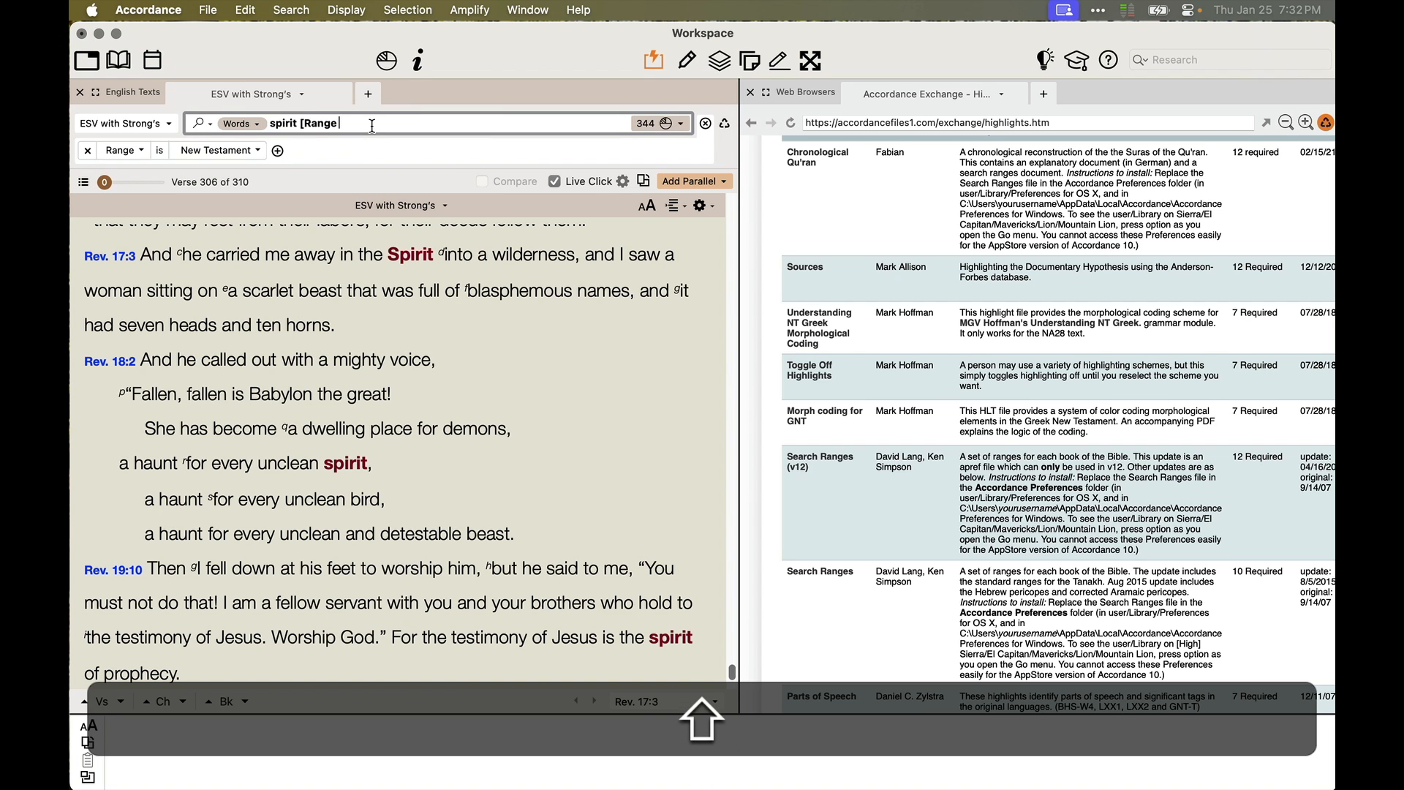
pyautogui.write('Gen-Na')
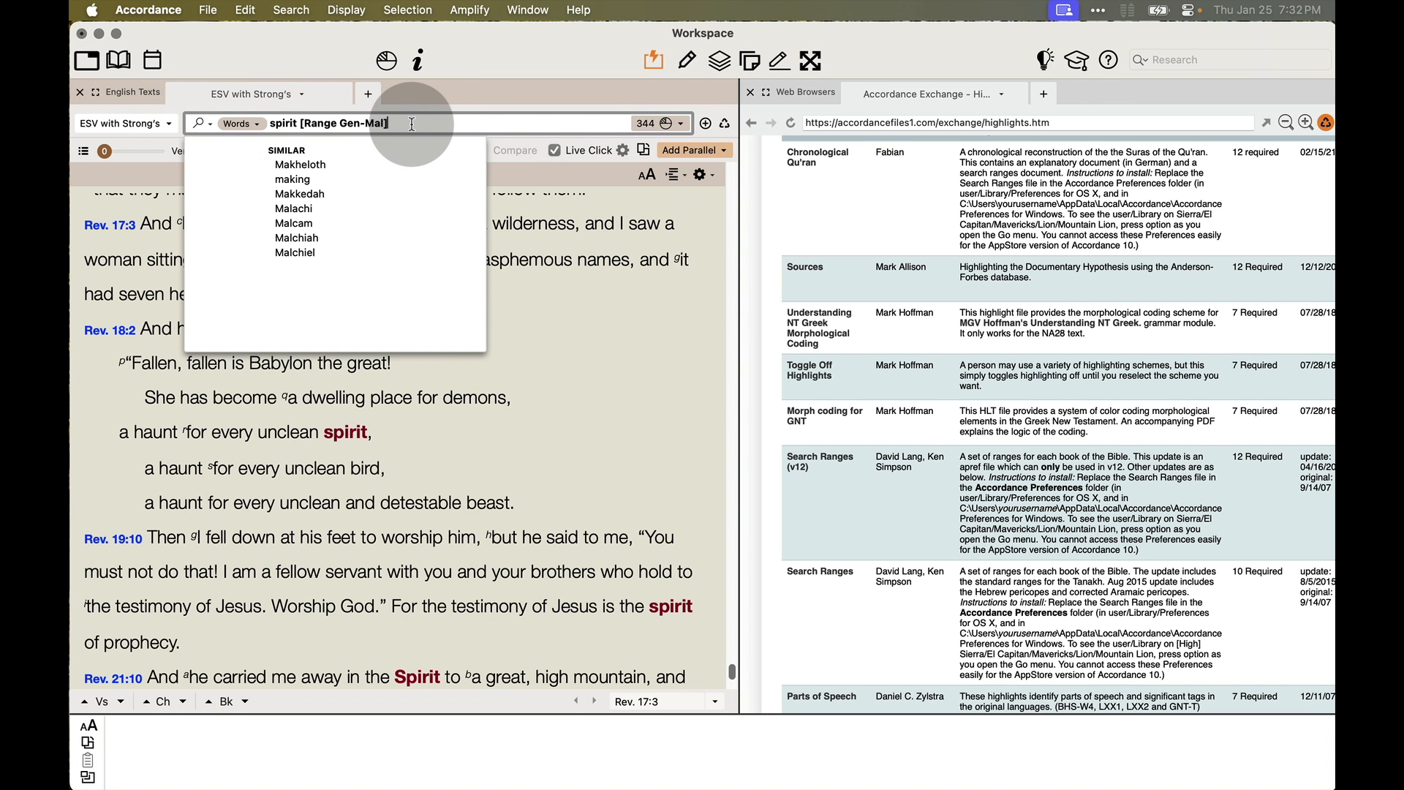
pyautogui.press('Return')
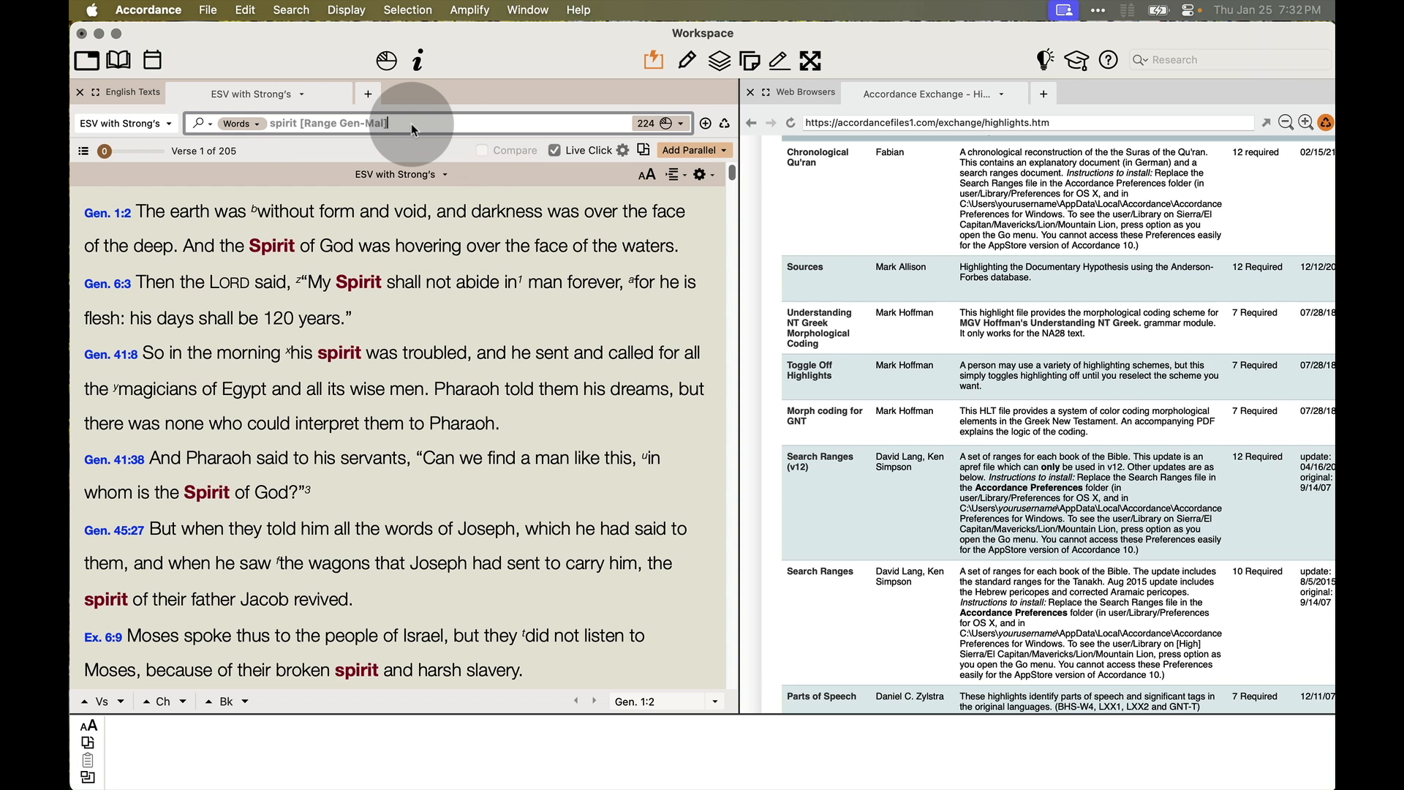